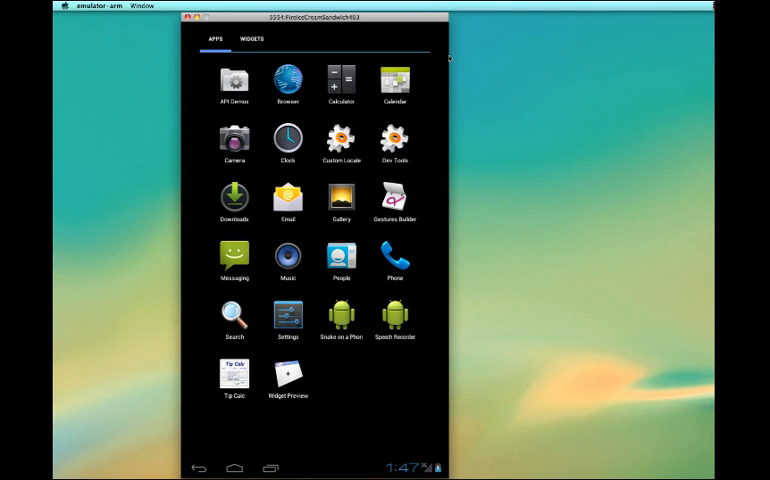
pyautogui.moveTo(380, 16)
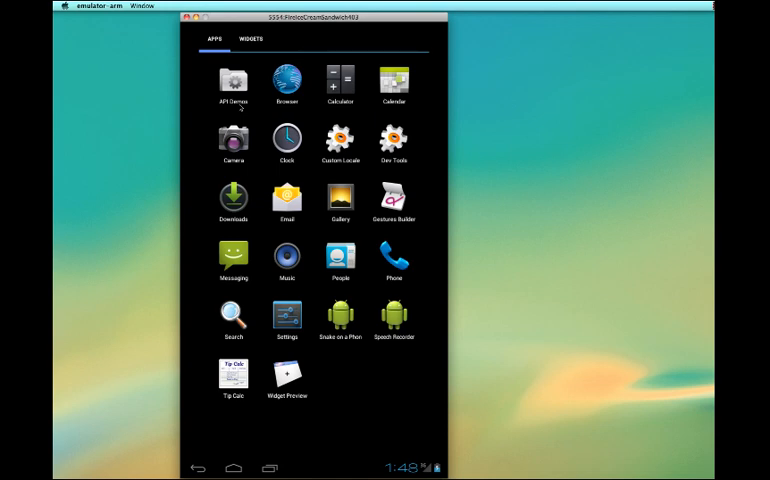
pyautogui.moveTo(238, 104)
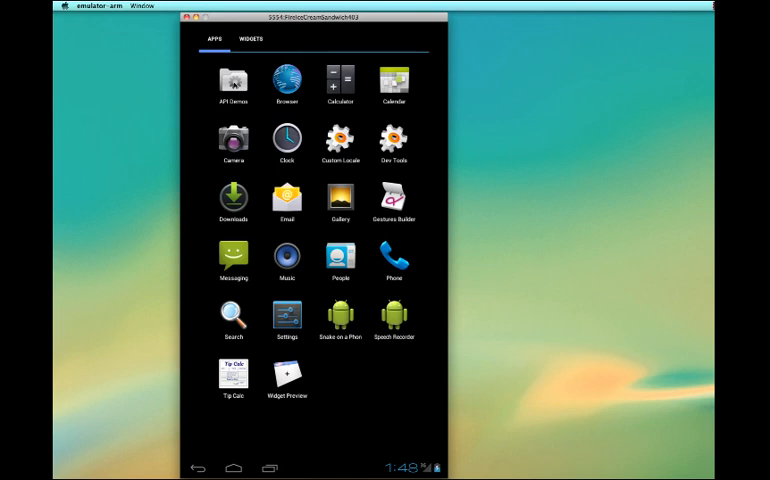
# Launch API Demos, go to Graphics > FingerPaint, and paint a stroke on the blank canvas
pyautogui.click(232, 80)
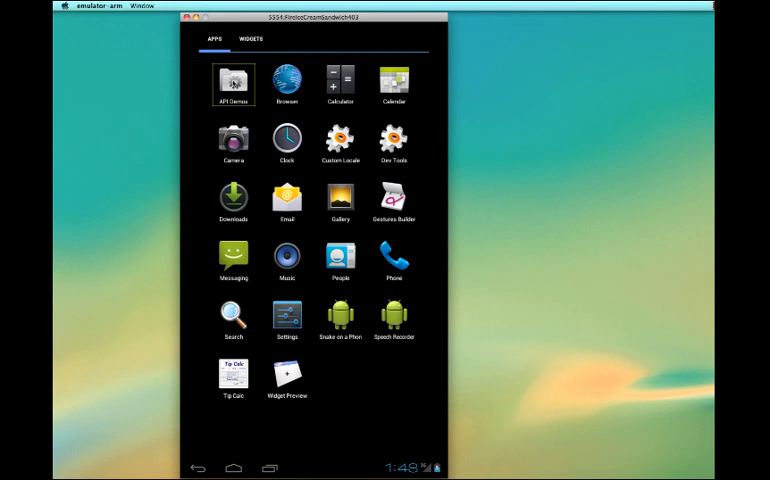
pyautogui.click(232, 84)
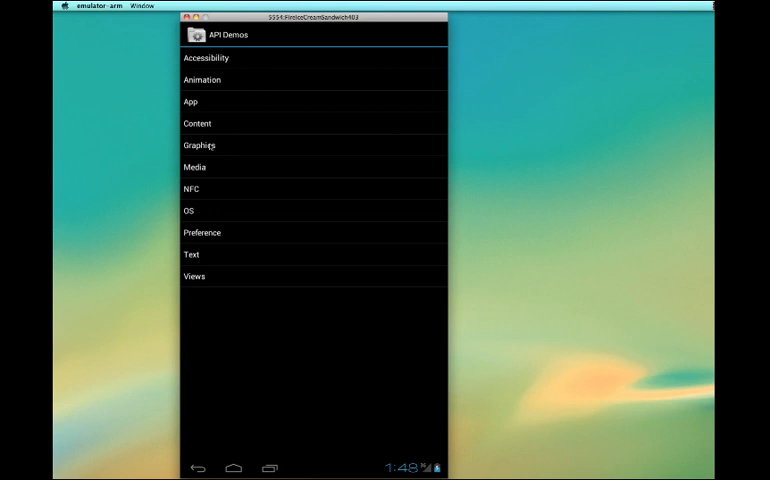
pyautogui.moveTo(240, 148)
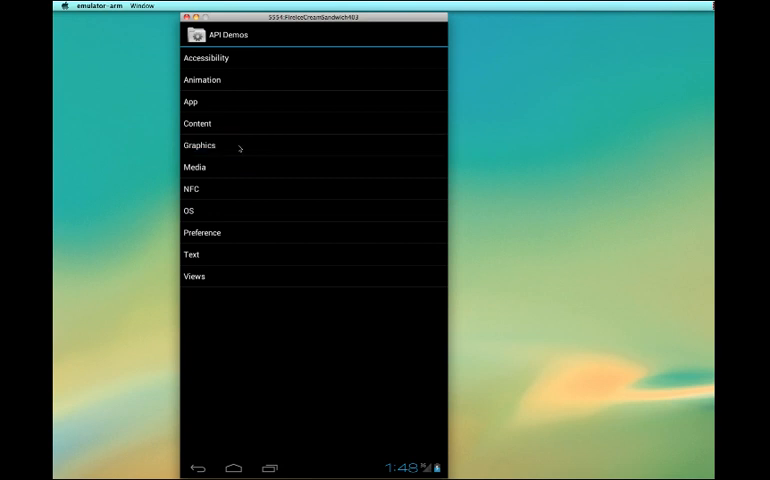
pyautogui.click(198, 144)
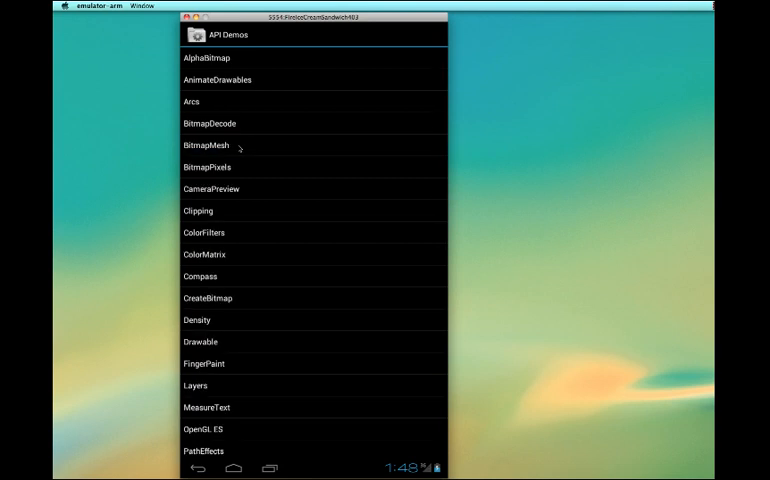
pyautogui.moveTo(252, 160)
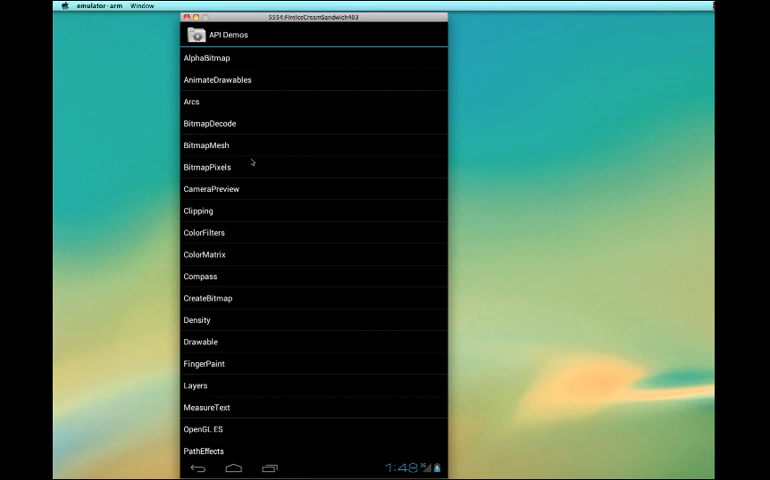
pyautogui.moveTo(322, 324)
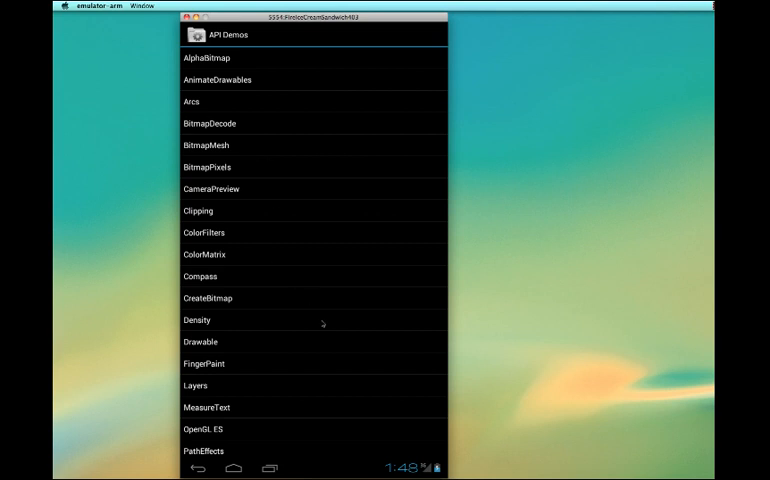
pyautogui.click(200, 364)
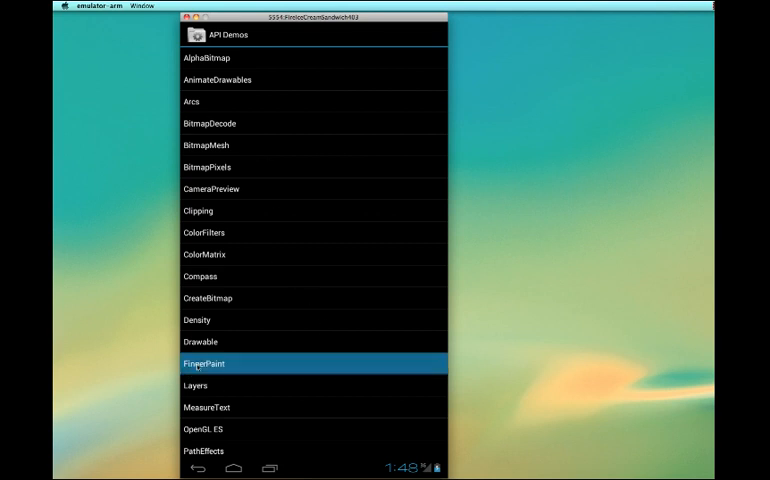
pyautogui.click(202, 364)
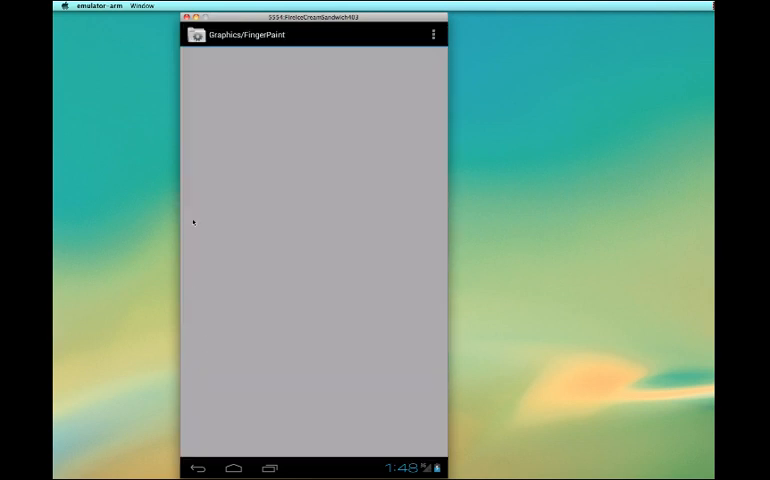
pyautogui.moveTo(224, 96); pyautogui.dragTo(336, 390)
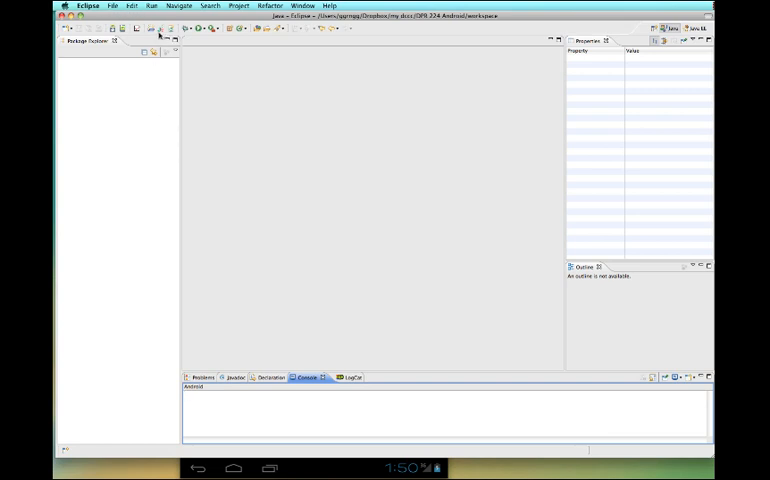
pyautogui.moveTo(156, 32)
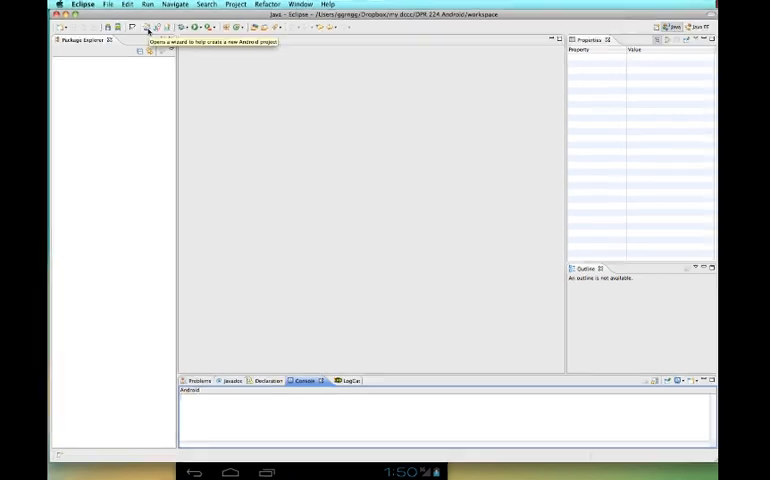
# Start a New Android Project set to 'Create project from existing source'
pyautogui.click(146, 28)
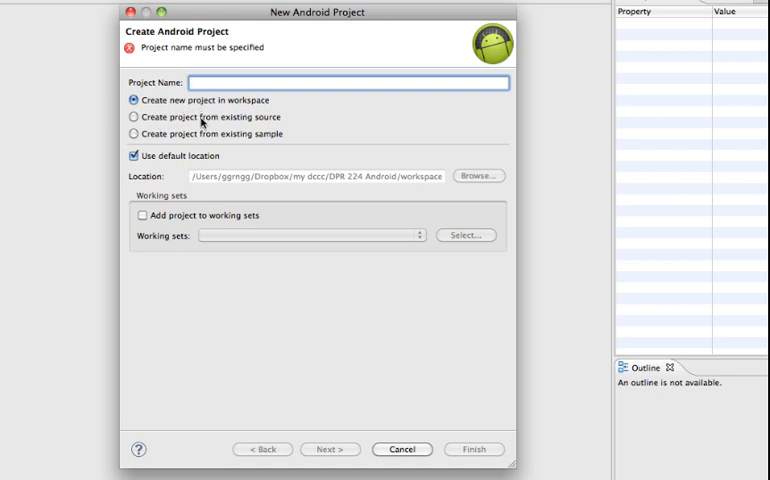
pyautogui.click(132, 116)
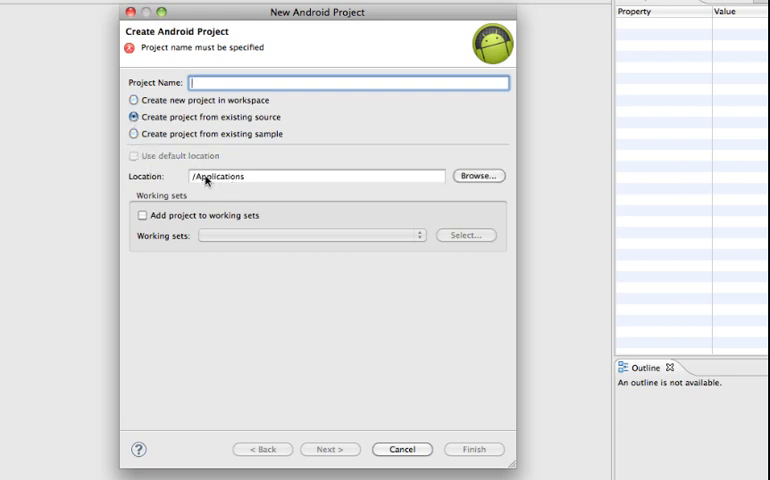
pyautogui.moveTo(468, 184)
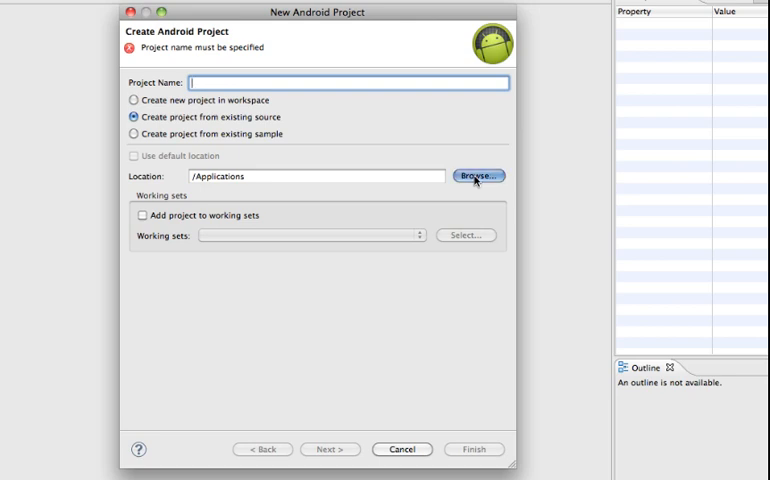
# Browse to android-sdk-macosx > samples > android-7 and choose the Snake folder as the source
pyautogui.click(478, 176)
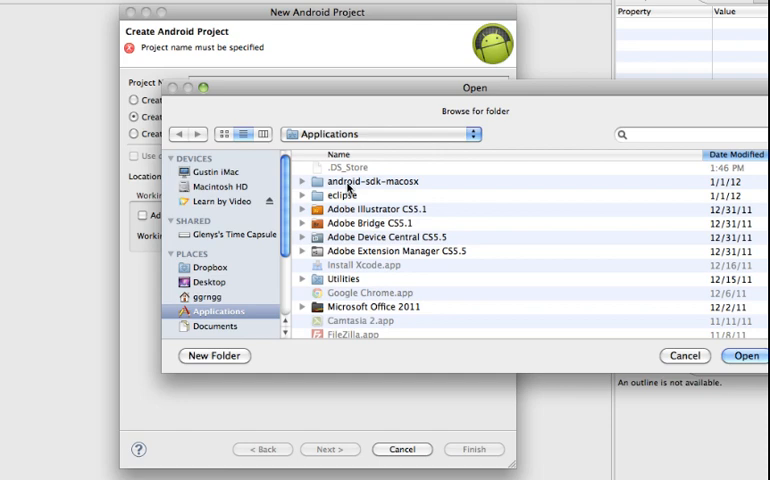
pyautogui.doubleClick(368, 180)
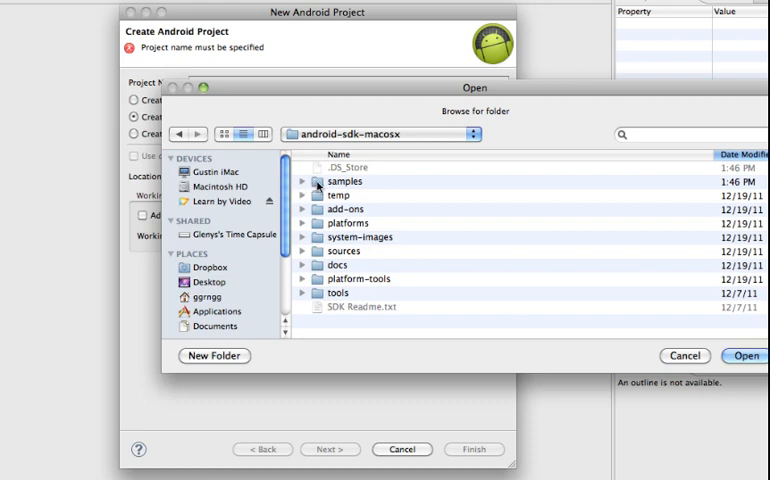
pyautogui.doubleClick(344, 180)
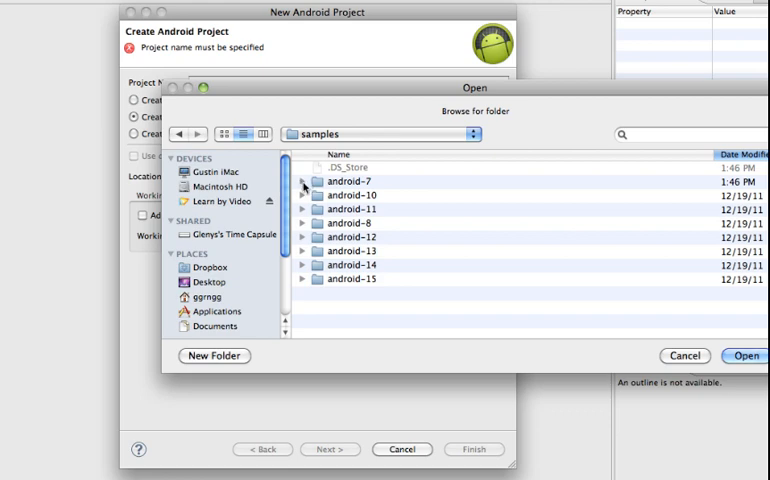
pyautogui.click(302, 180)
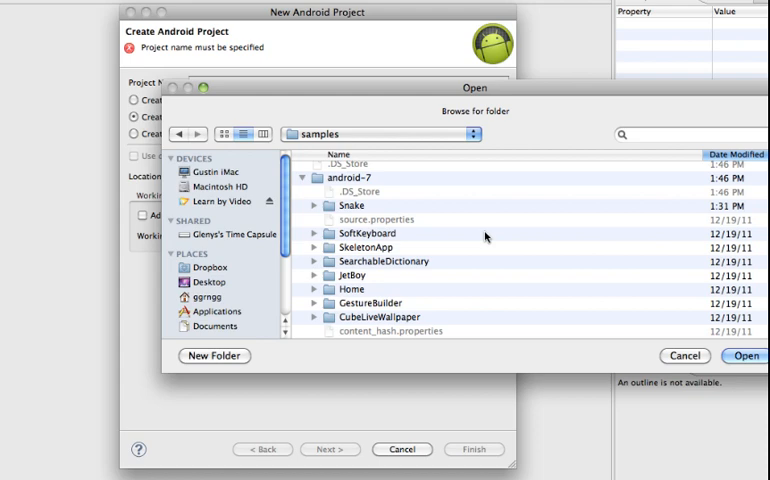
pyautogui.scroll(-3)
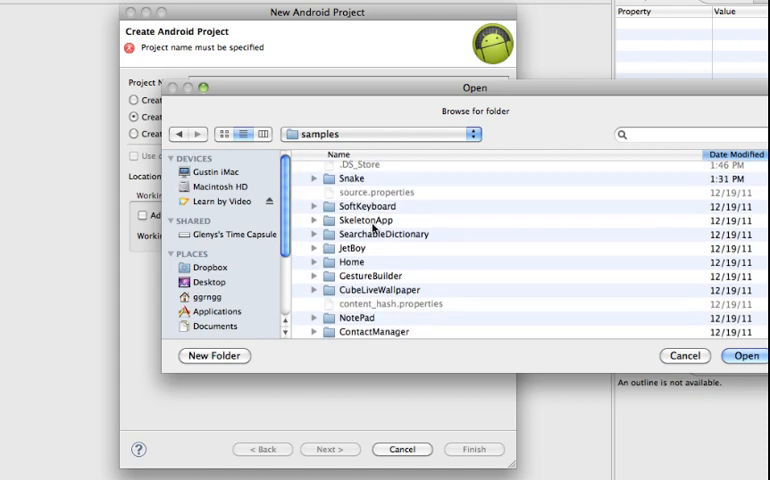
pyautogui.scroll(-3)
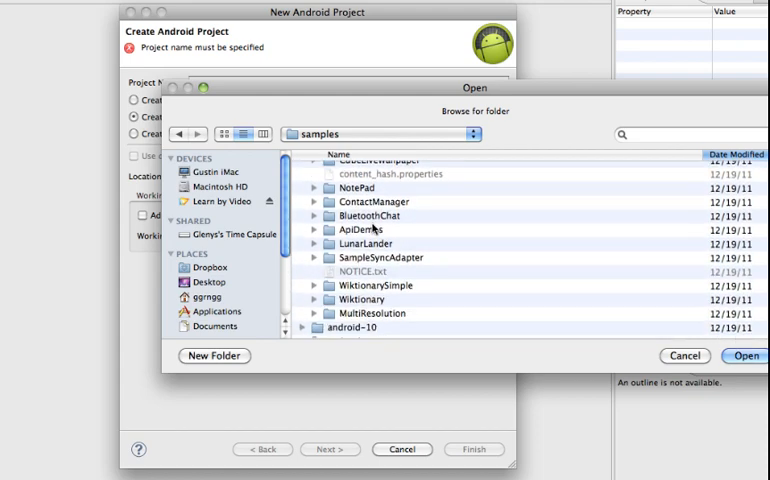
pyautogui.moveTo(332, 234)
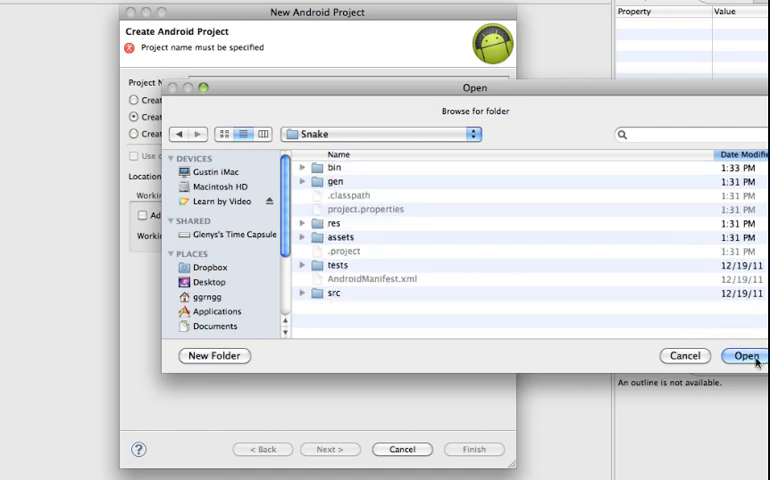
pyautogui.click(744, 356)
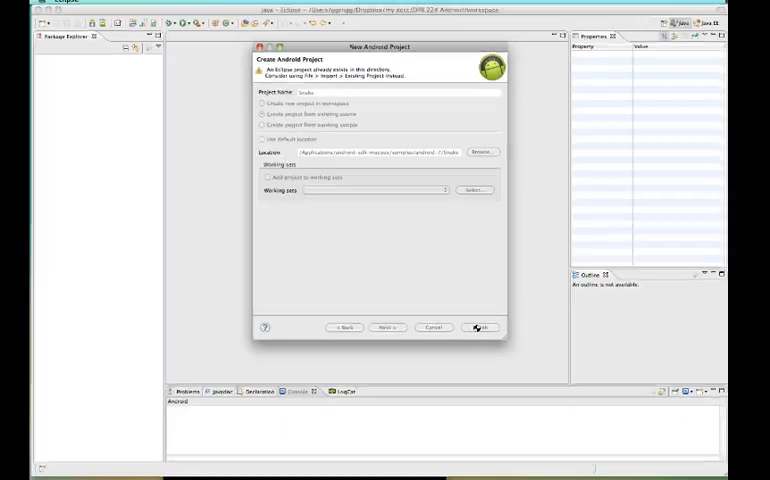
pyautogui.click(480, 328)
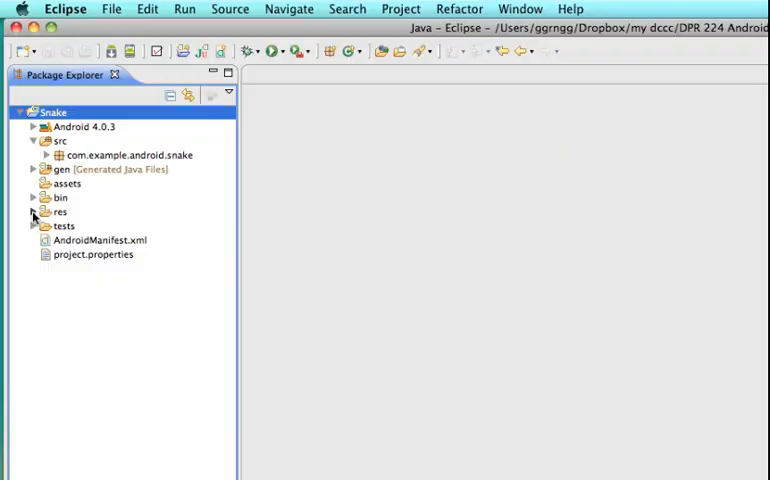
pyautogui.click(32, 212)
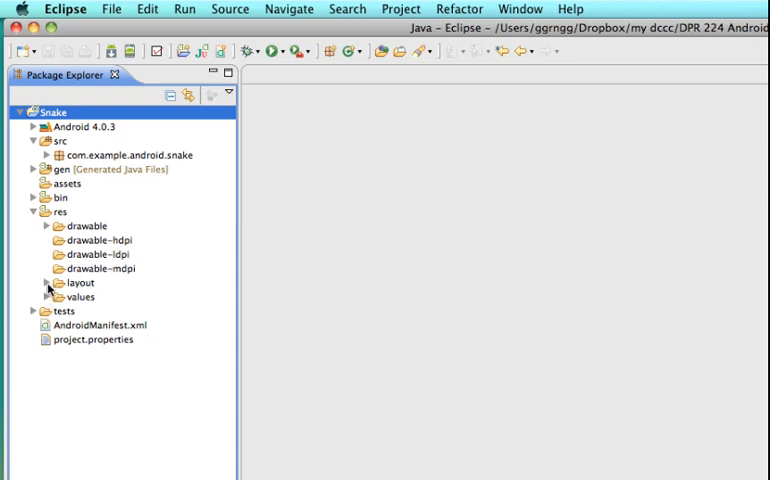
pyautogui.click(46, 284)
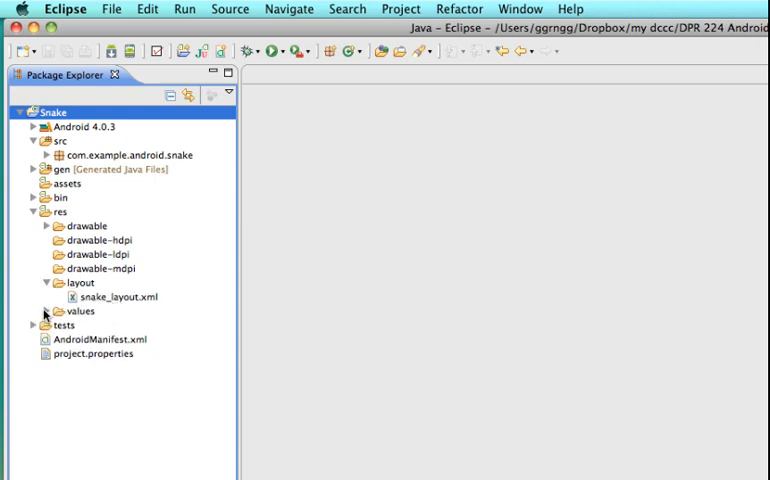
pyautogui.click(46, 312)
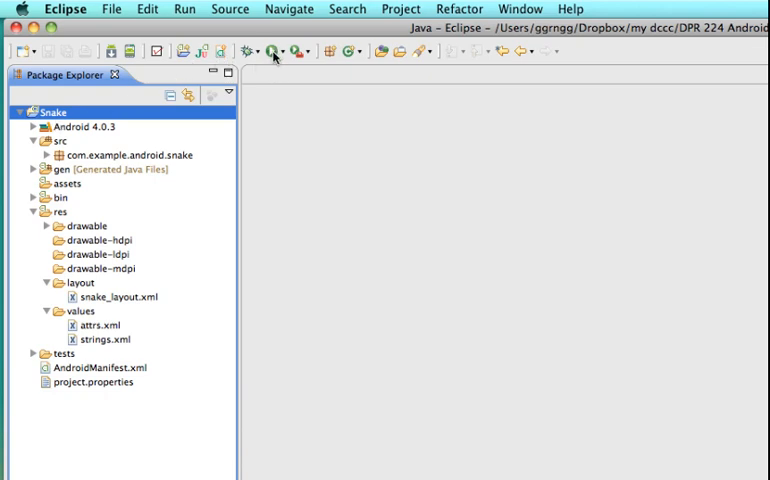
pyautogui.moveTo(272, 52)
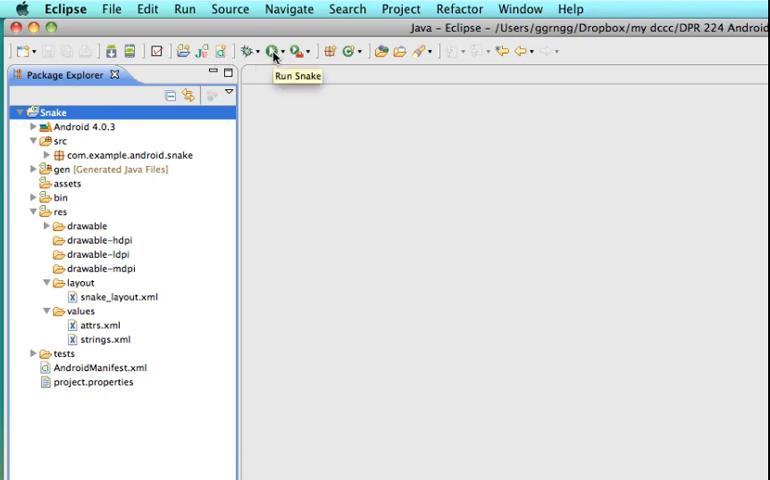
pyautogui.moveTo(272, 52)
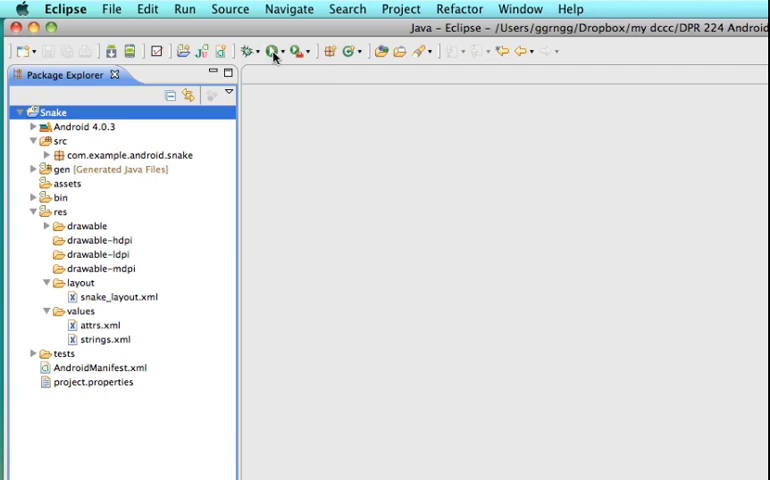
pyautogui.moveTo(344, 224)
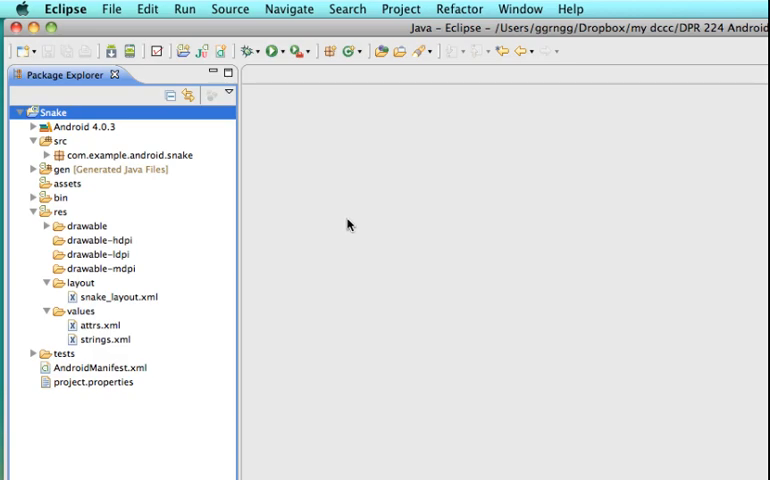
pyautogui.click(252, 52)
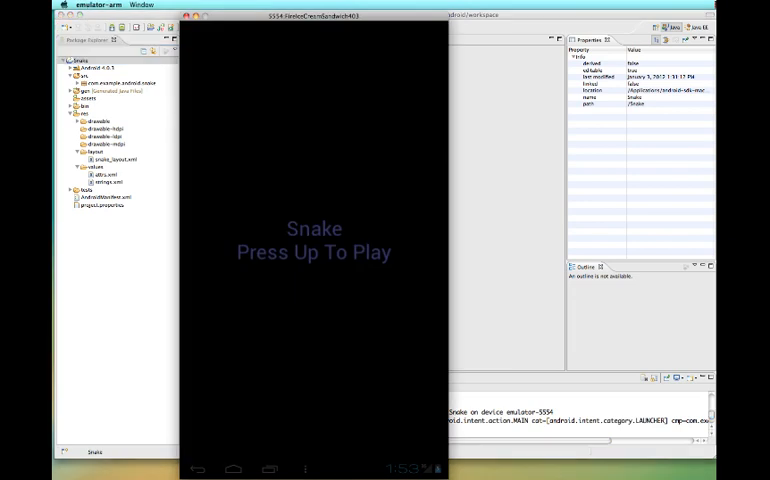
pyautogui.moveTo(316, 258)
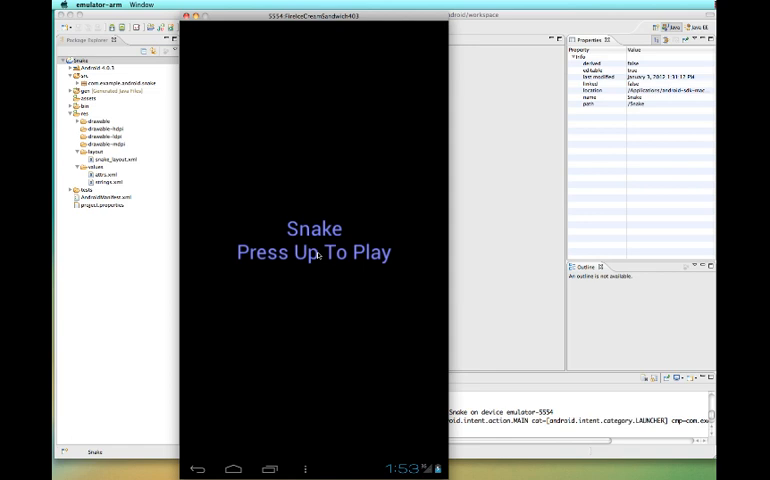
pyautogui.moveTo(318, 256)
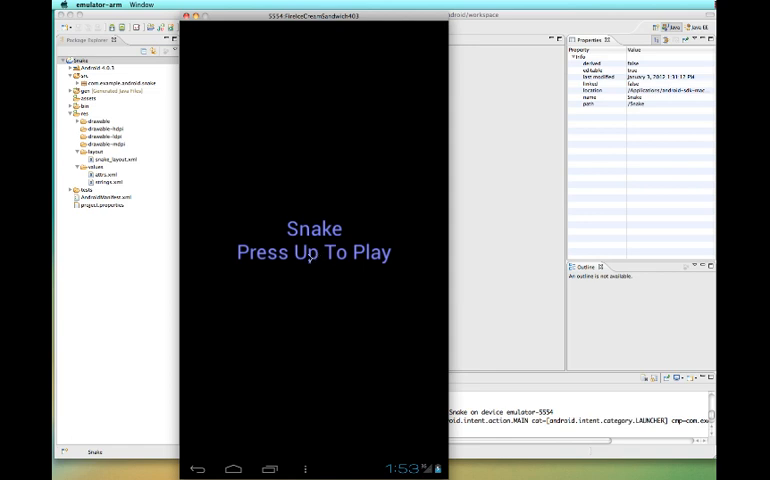
pyautogui.press('Up')
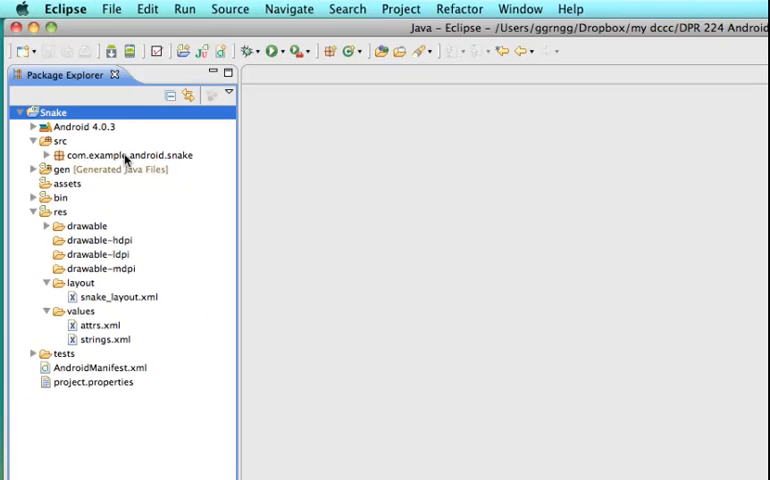
# Open Snake.java from com.example.android.snake, skim it, then collapse the Snake project tree
pyautogui.click(46, 156)
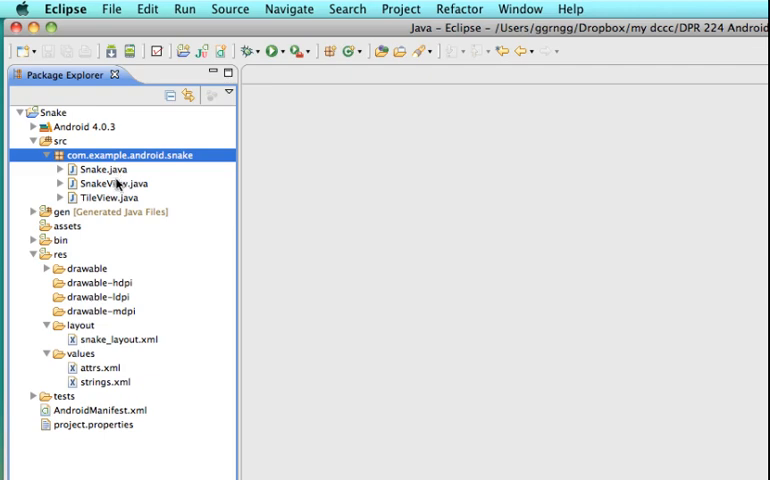
pyautogui.click(102, 168)
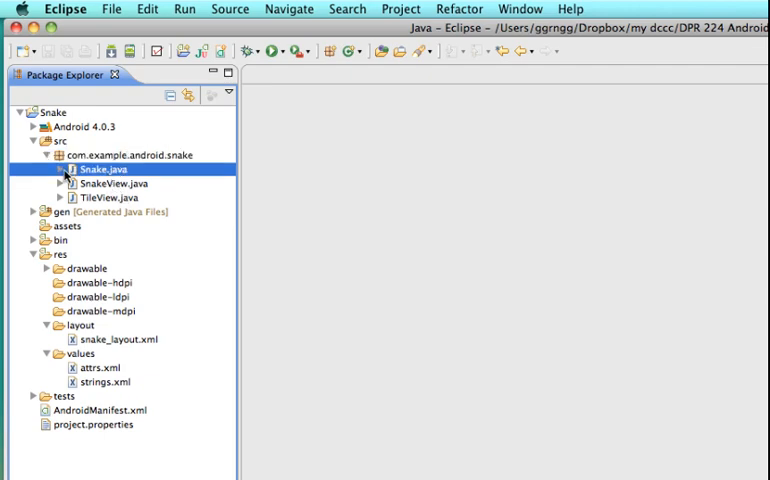
pyautogui.click(60, 168)
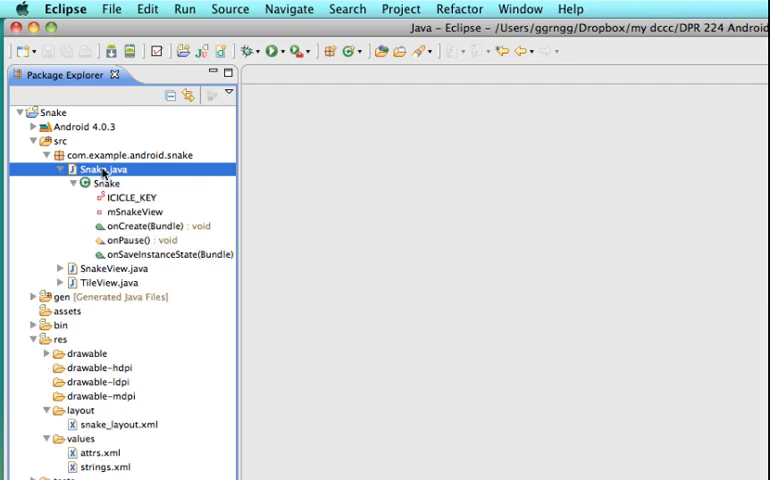
pyautogui.doubleClick(92, 168)
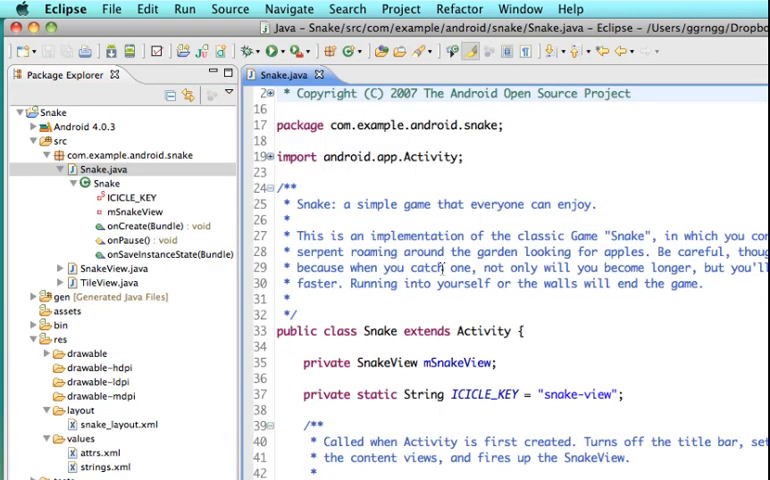
pyautogui.scroll(-3)
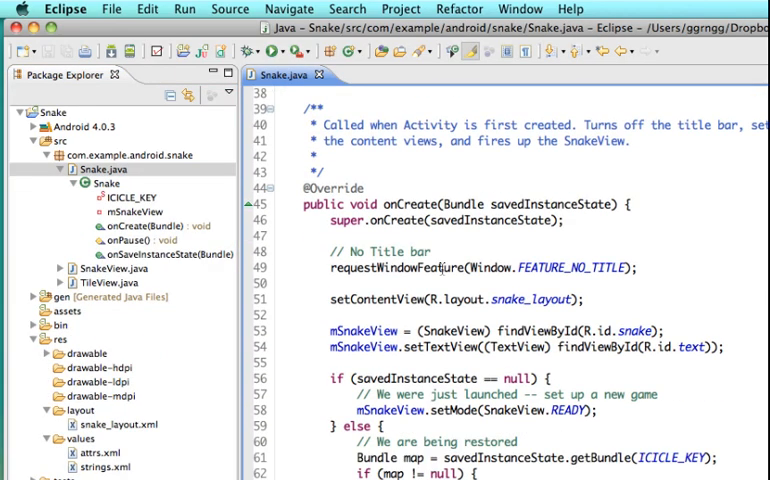
pyautogui.scroll(3)
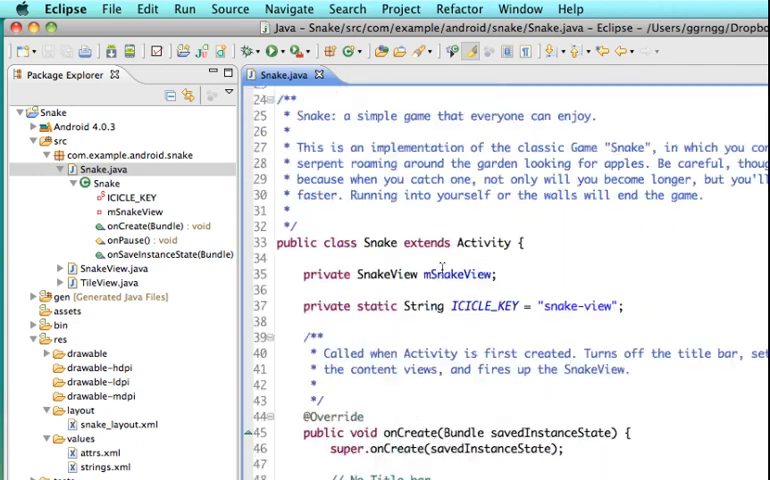
pyautogui.scroll(3)
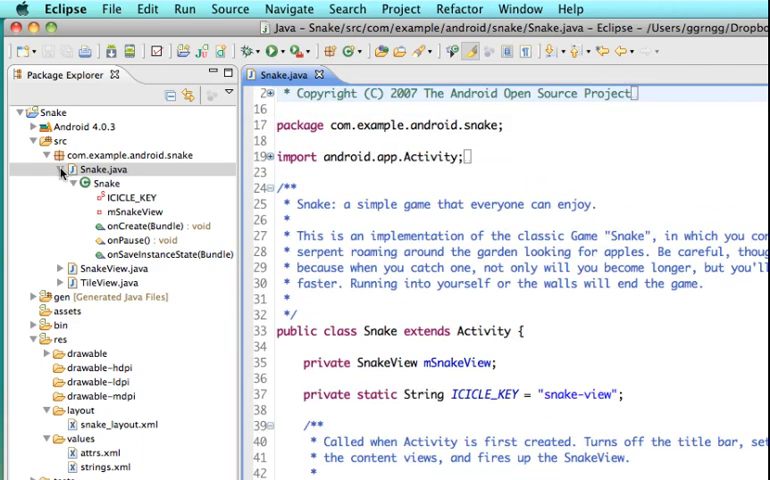
pyautogui.click(60, 170)
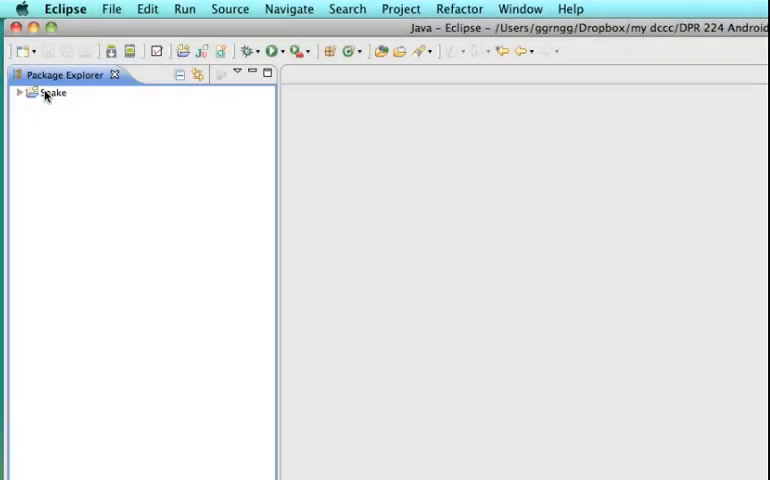
# Delete the Snake project from the workspace, leaving 'Delete project contents on disk' unchecked
pyautogui.click(52, 92)
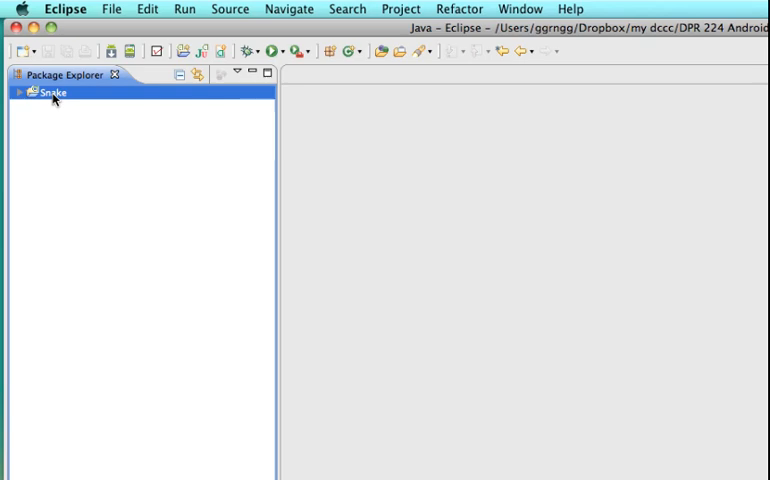
pyautogui.rightClick(48, 92)
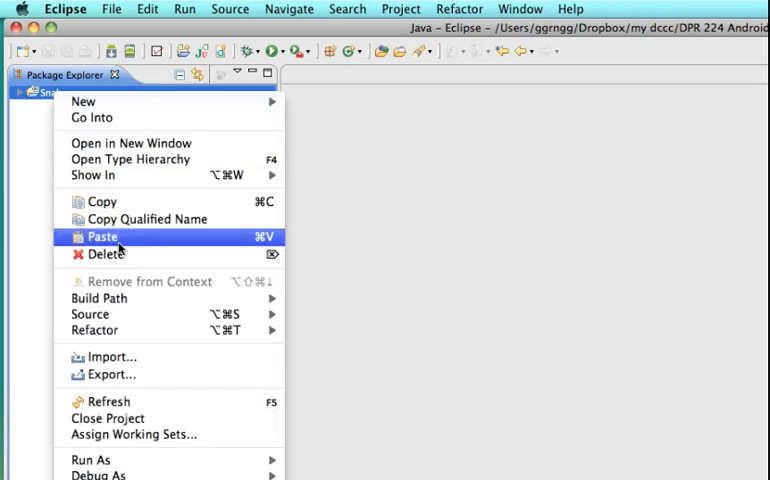
pyautogui.click(104, 252)
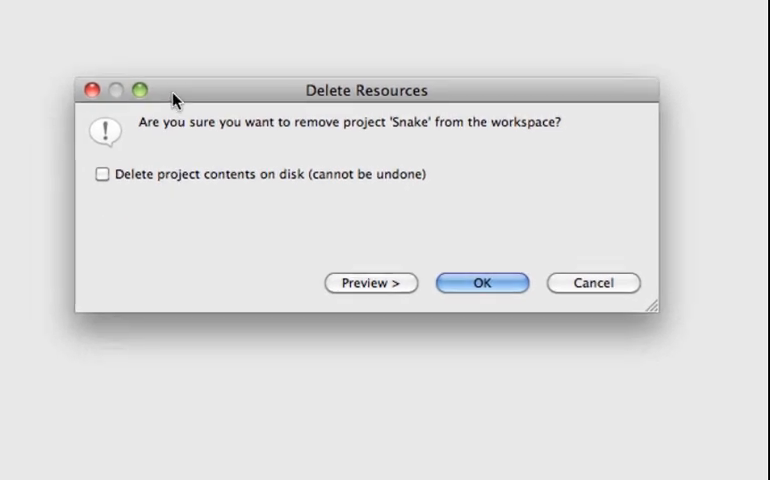
pyautogui.moveTo(336, 150)
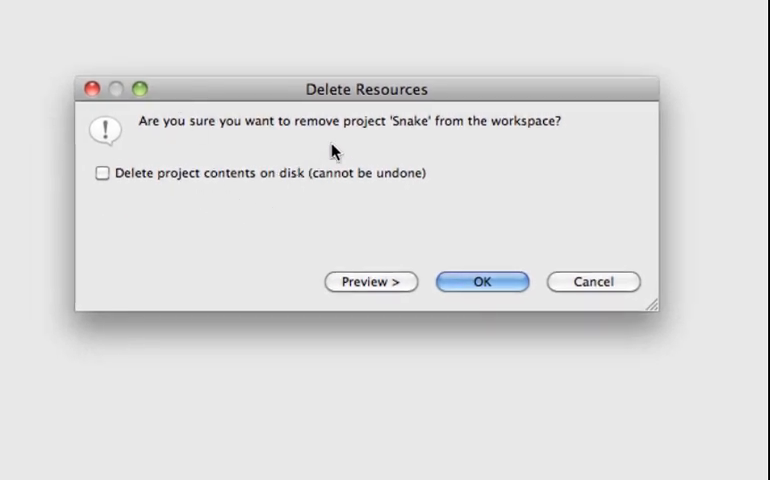
pyautogui.moveTo(360, 150)
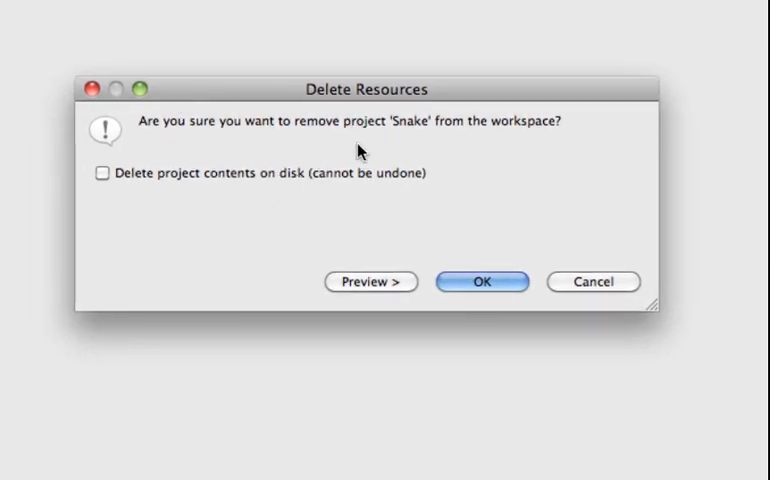
pyautogui.moveTo(210, 108)
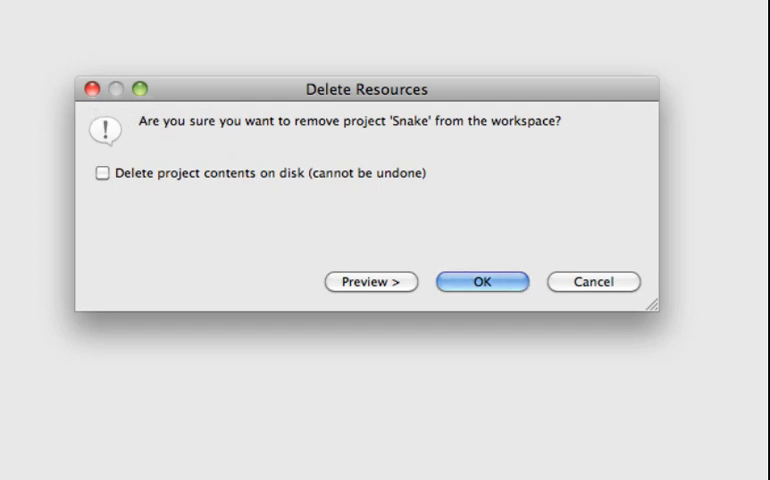
pyautogui.moveTo(216, 108)
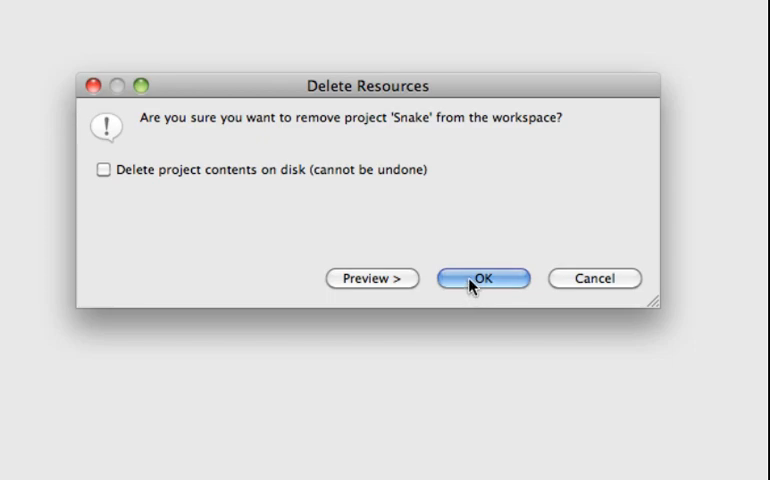
pyautogui.click(484, 278)
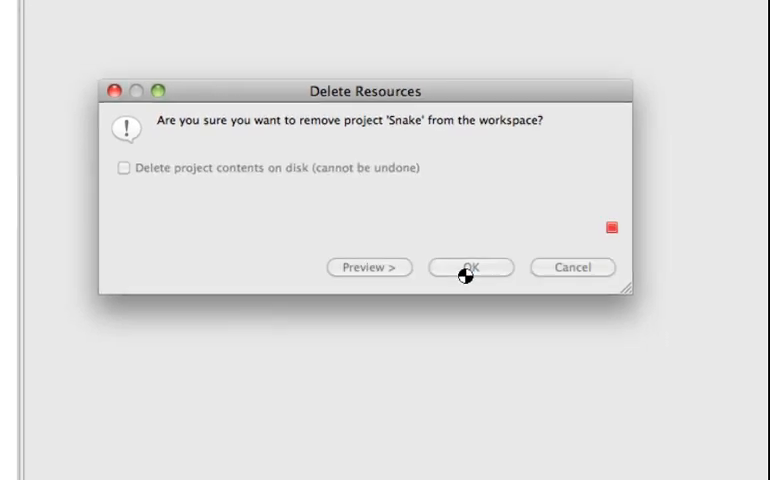
pyautogui.click(470, 268)
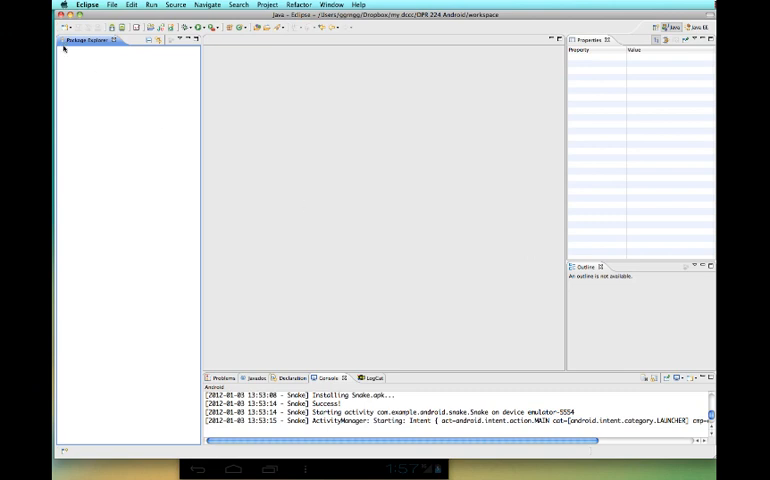
pyautogui.moveTo(76, 102)
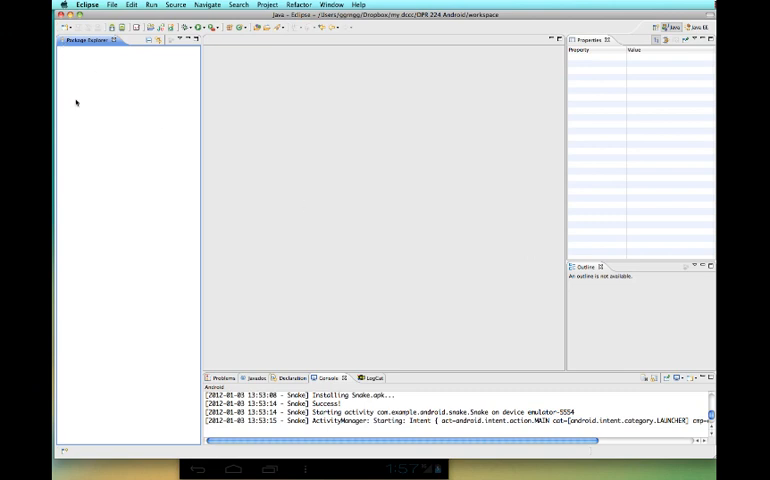
pyautogui.moveTo(248, 320)
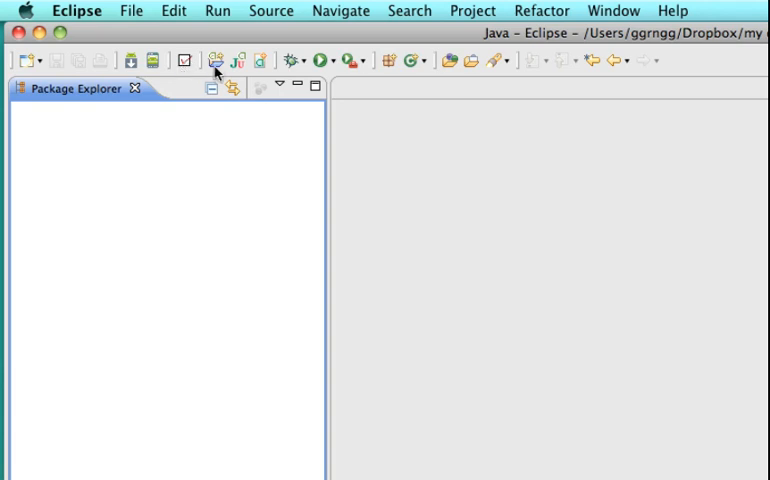
# Bring up a fresh, blank New Android Project wizard from the toolbar
pyautogui.click(212, 60)
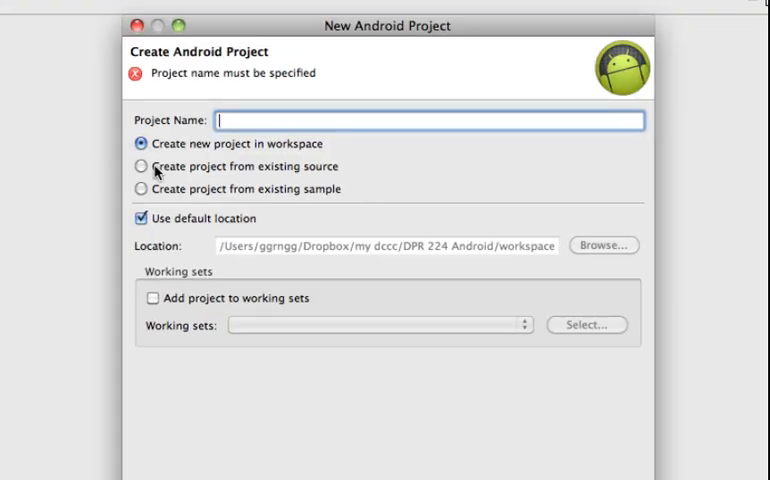
pyautogui.moveTo(196, 176)
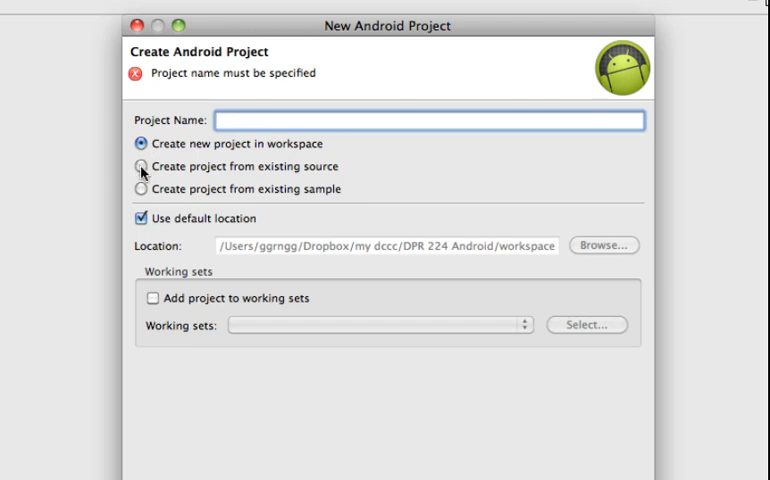
pyautogui.moveTo(306, 172)
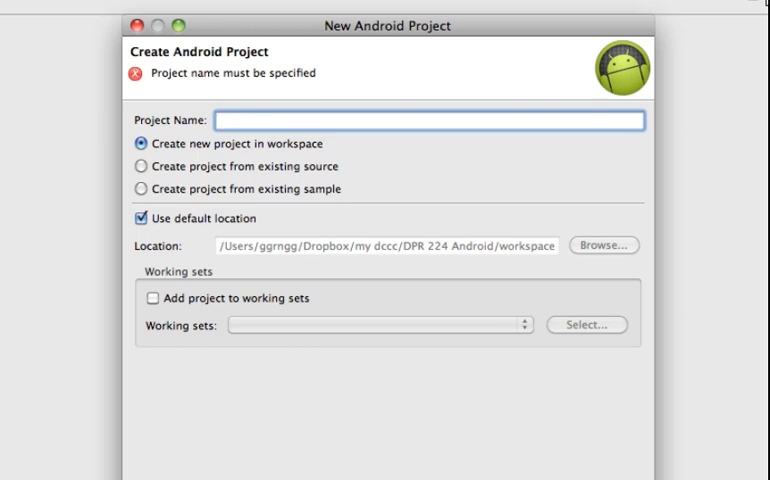
pyautogui.moveTo(348, 236)
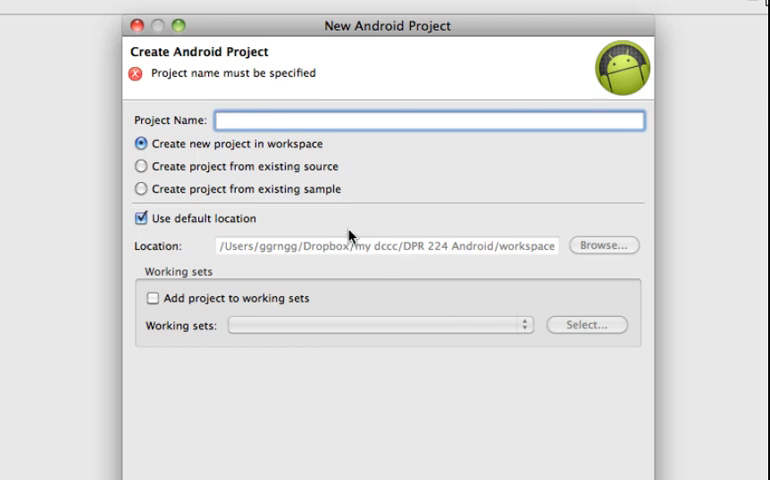
pyautogui.click(430, 118)
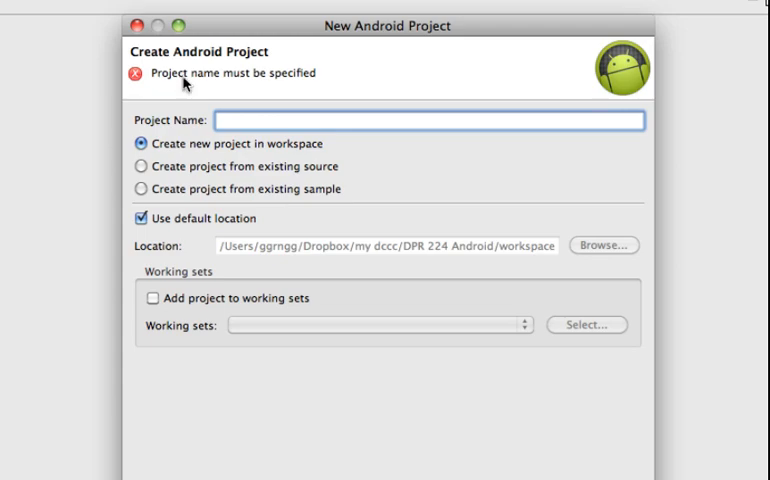
pyautogui.moveTo(304, 172)
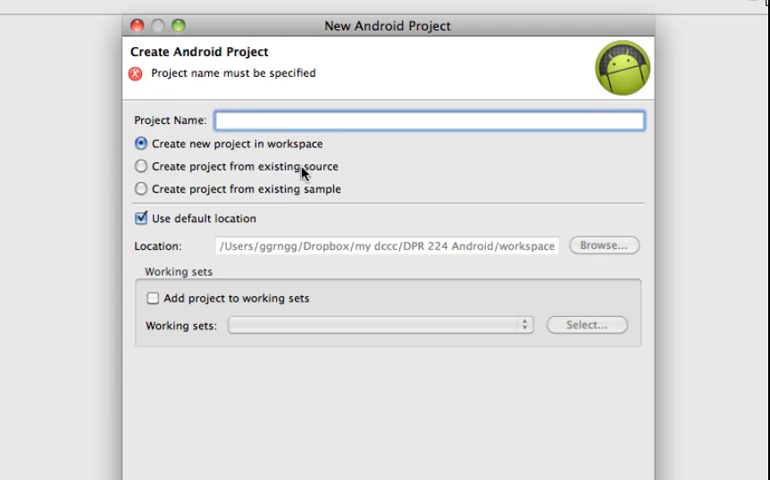